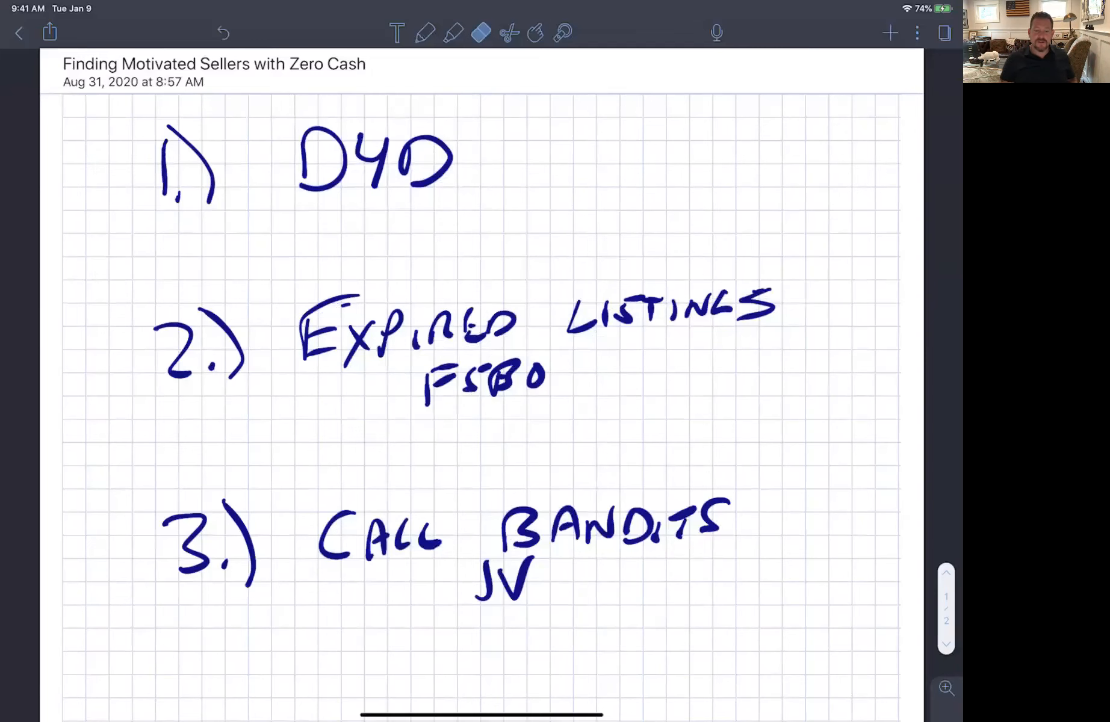
{"action": "scroll", "scroll_direction": "down", "scroll_amount": 3}
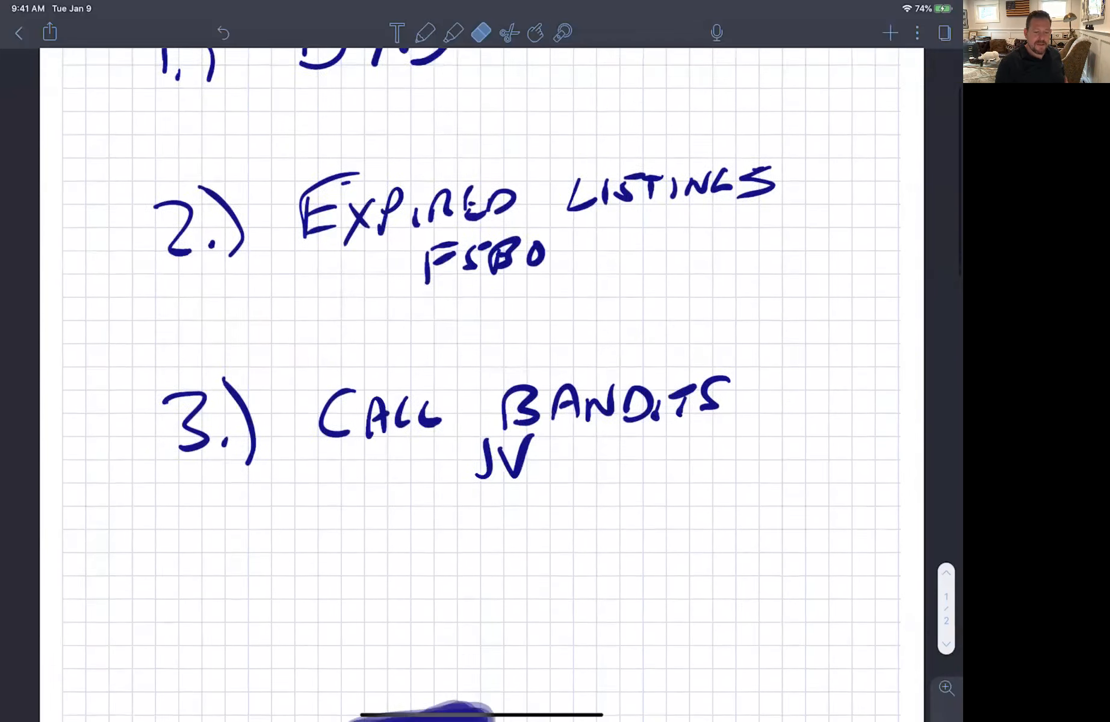